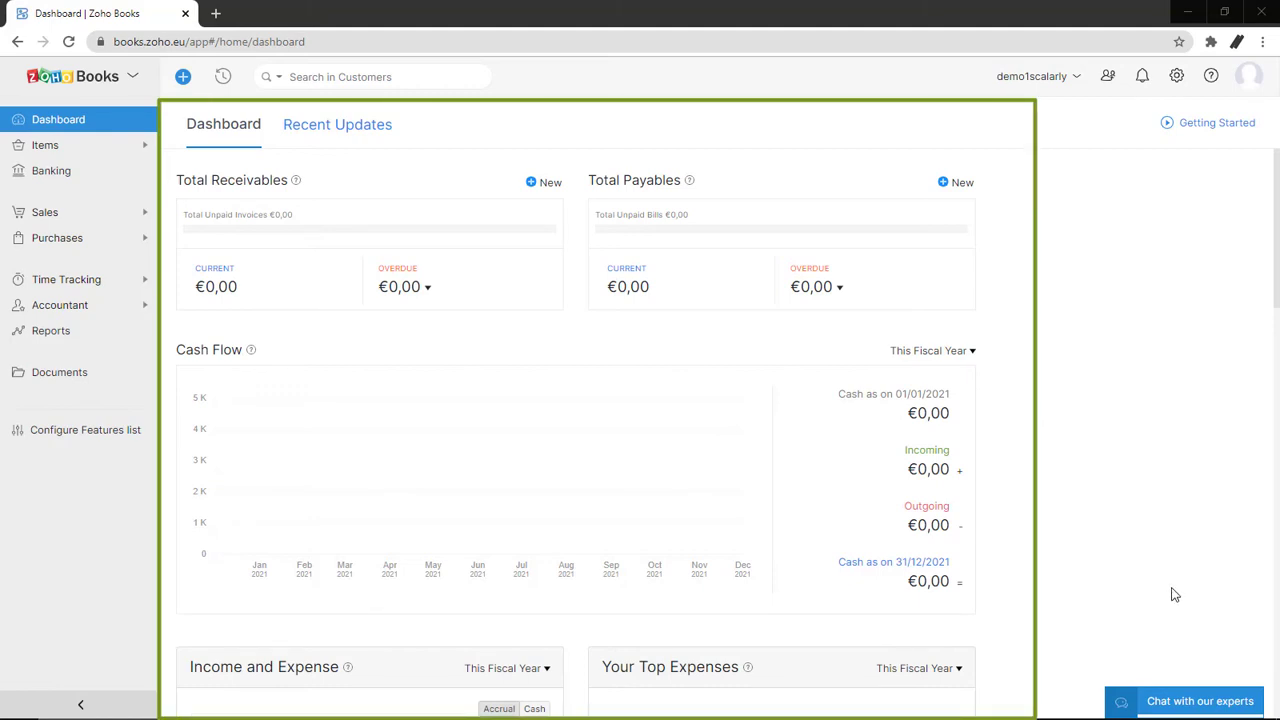
pyautogui.moveTo(1172, 598)
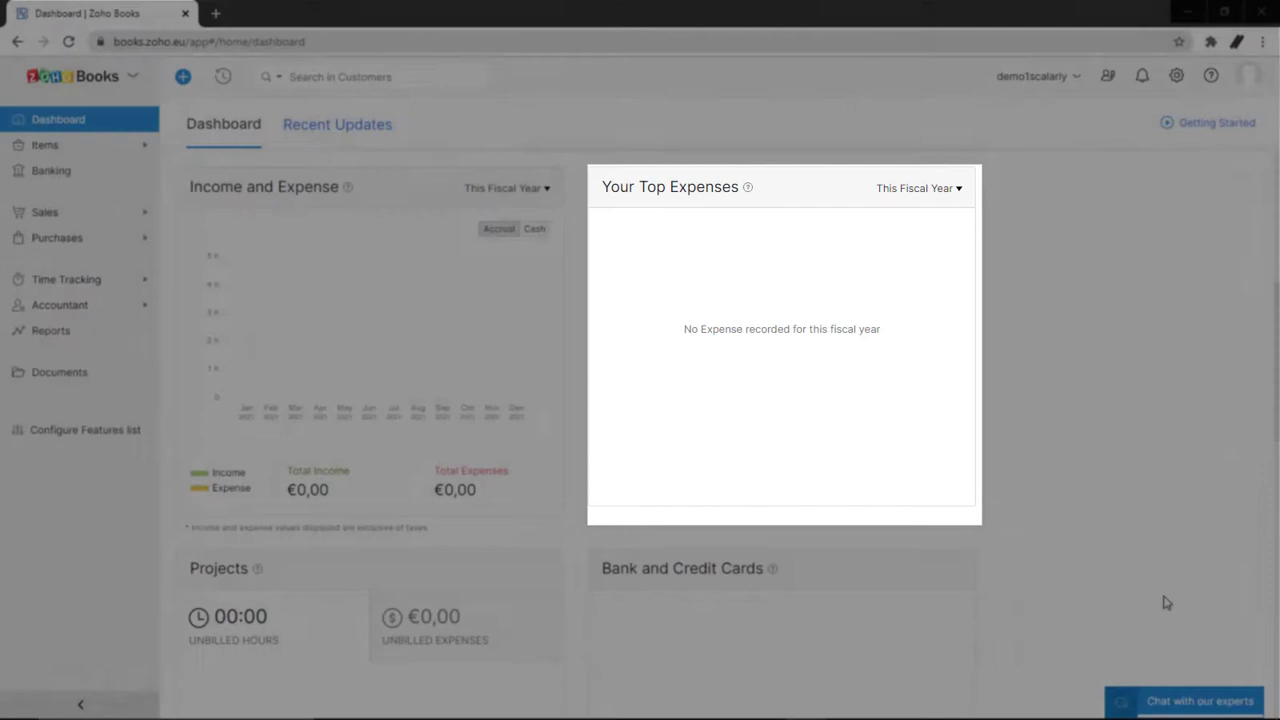
# Step: Reveal the inventory pages under Items, then show Banking's empty connect-account page
pyautogui.scroll(-3)
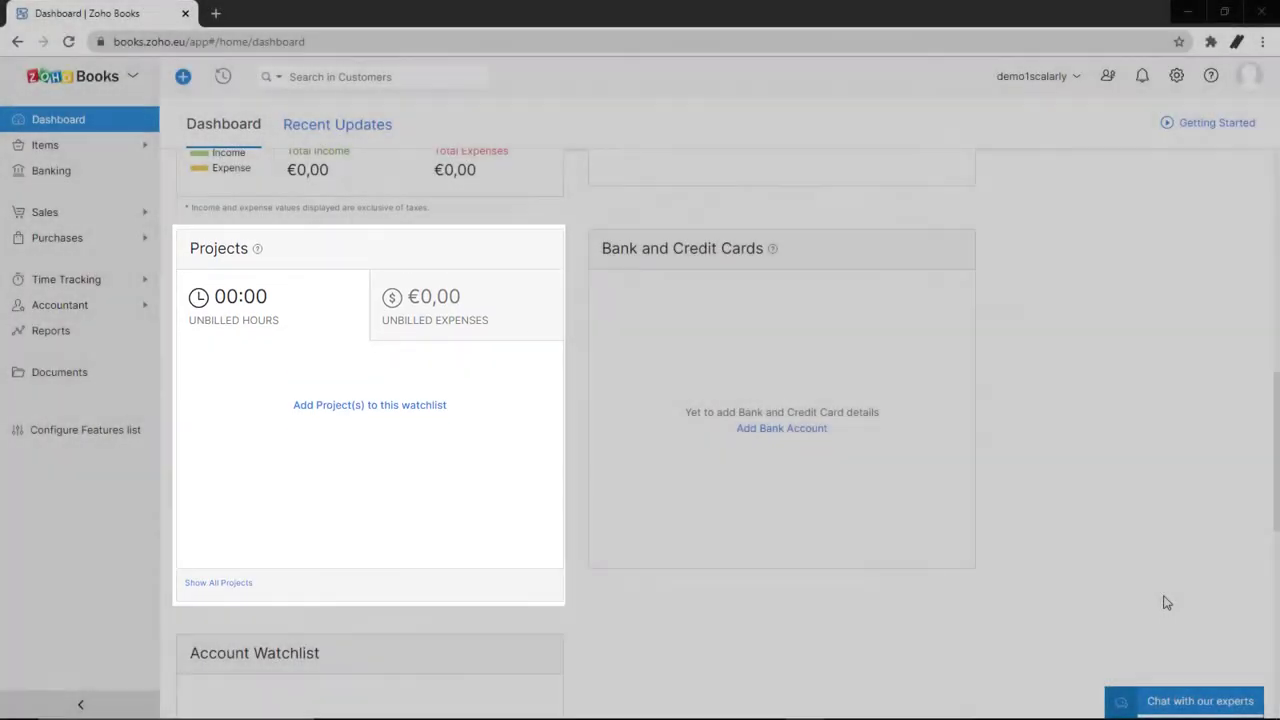
pyautogui.scroll(-3)
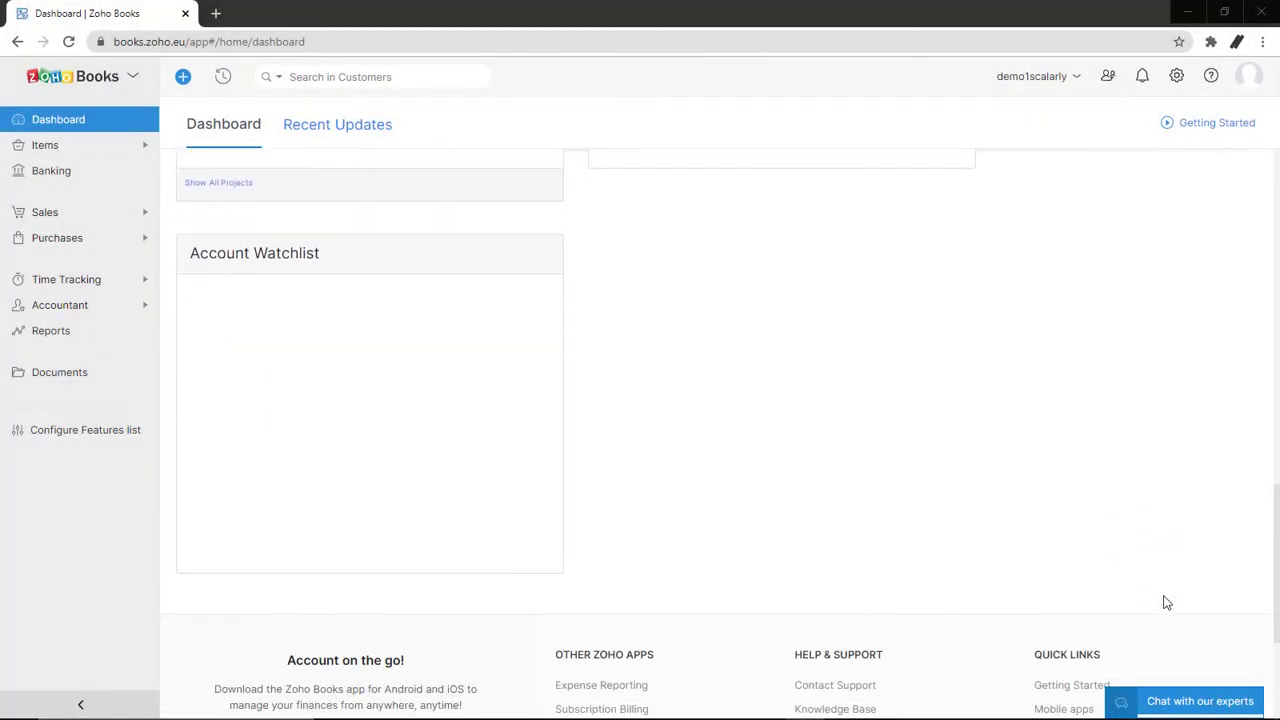
pyautogui.scroll(3)
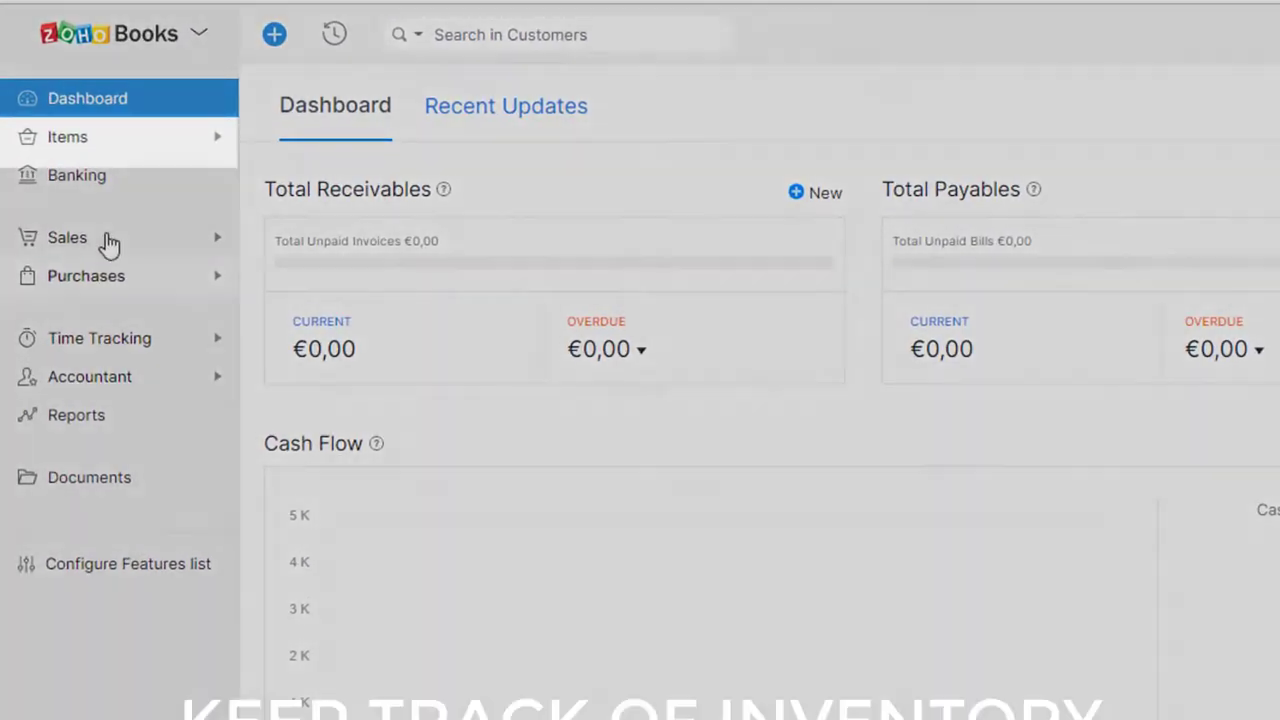
pyautogui.click(68, 136)
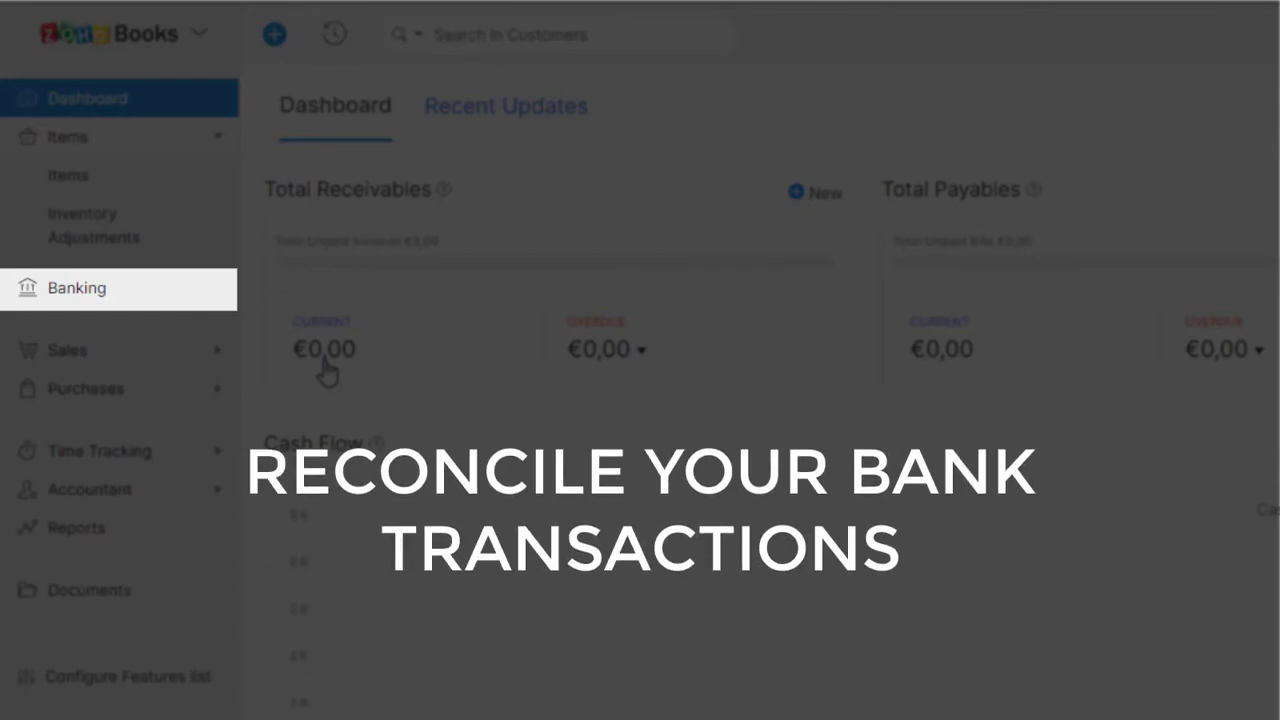
pyautogui.click(76, 288)
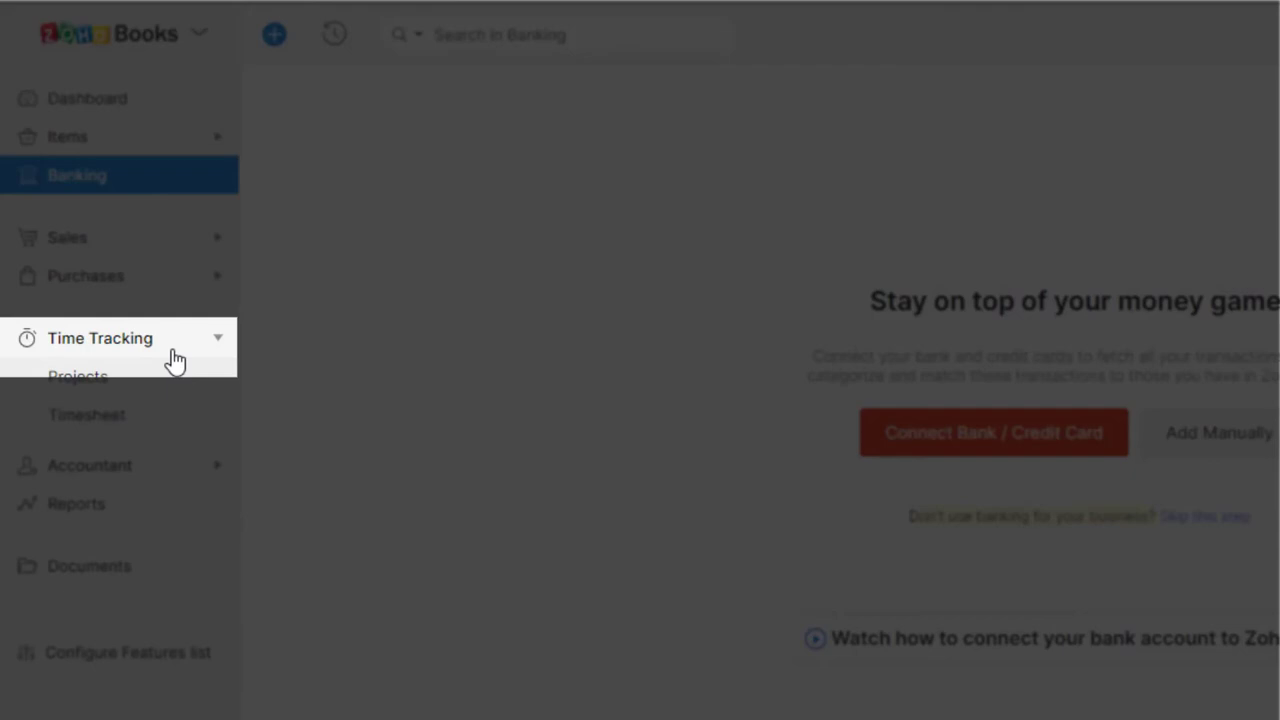
# Step: Show the empty Projects page under Time Tracking, then expand the Sales feature list
pyautogui.click(78, 376)
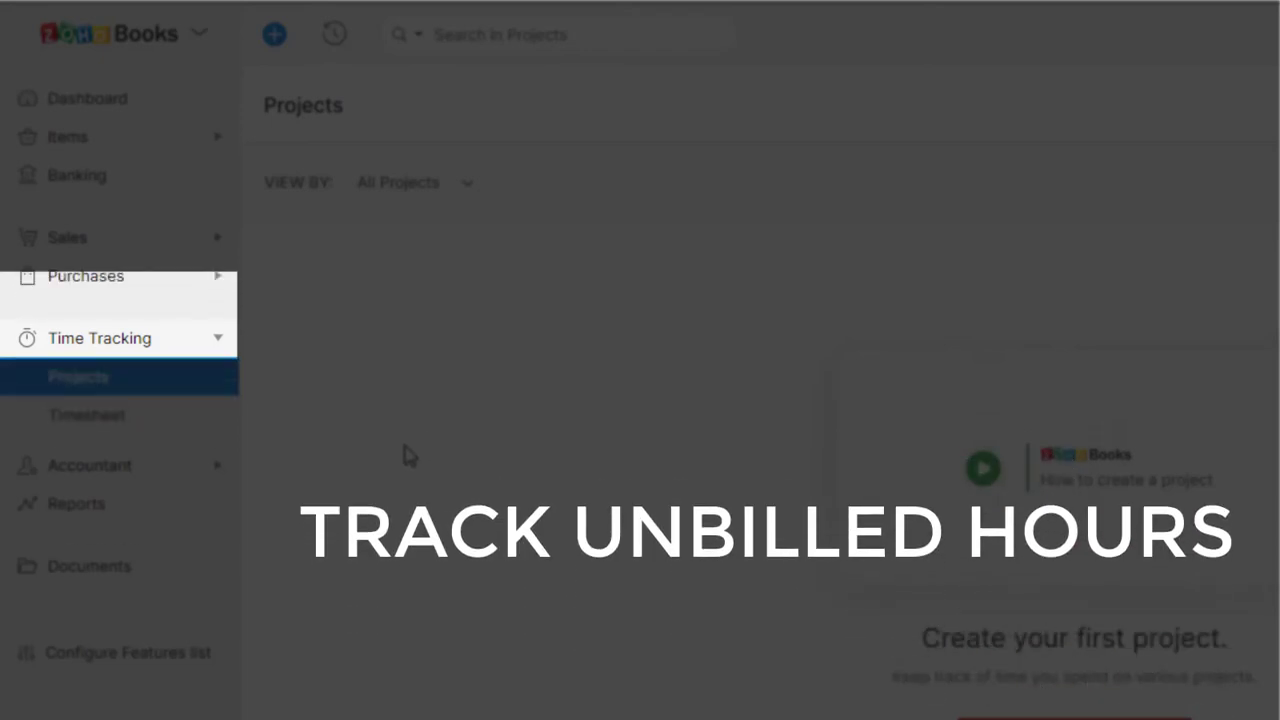
pyautogui.click(68, 236)
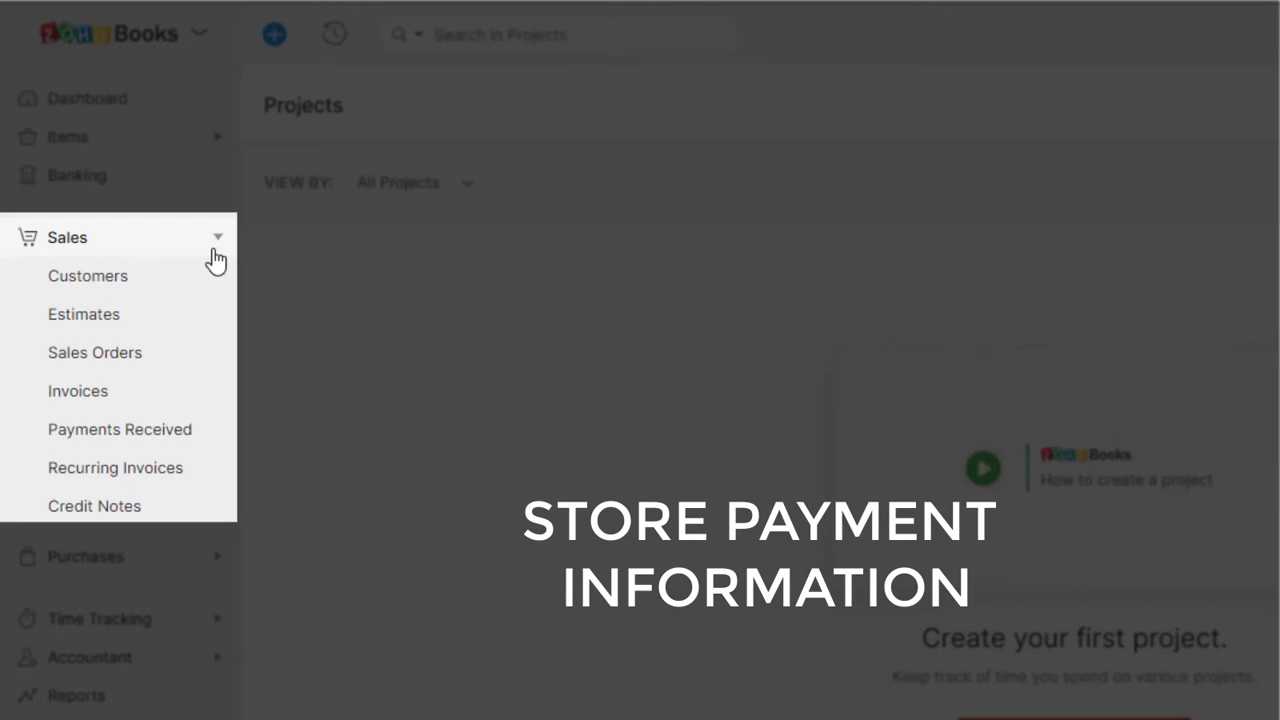
# Step: Collapse Sales and show the Reports page with business overview, sales, inventory and receivables reports
pyautogui.click(68, 236)
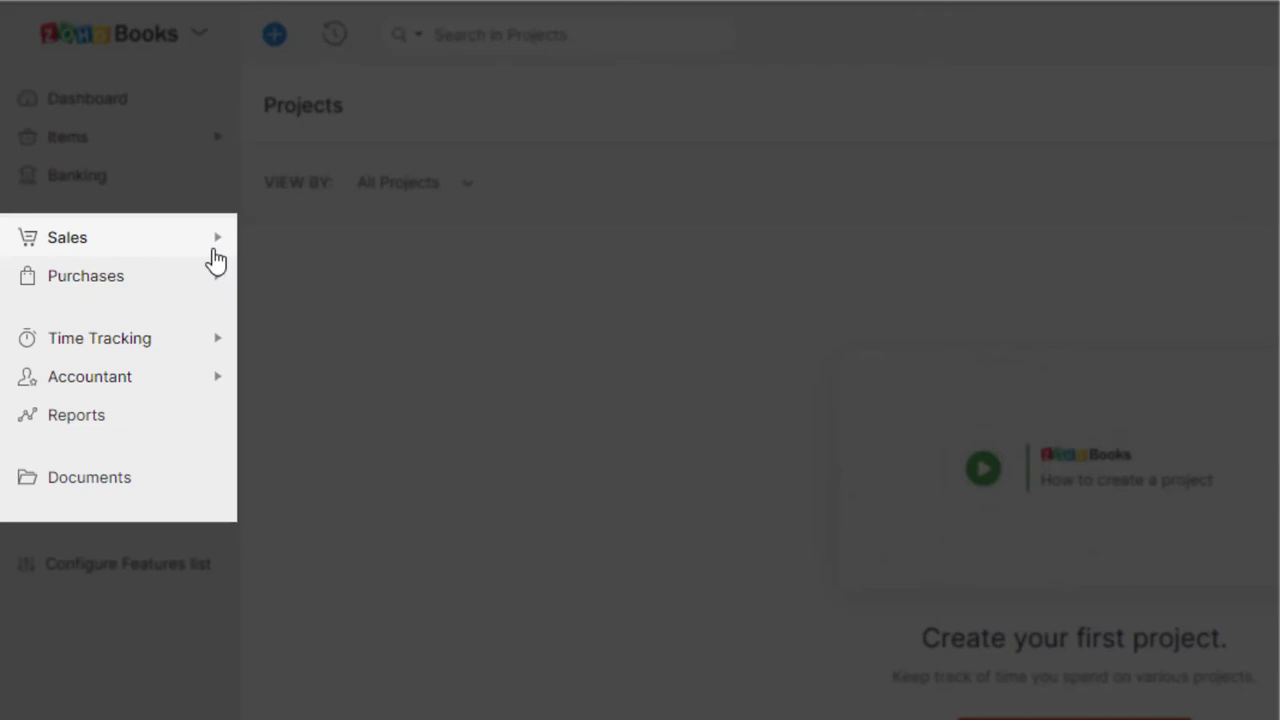
pyautogui.click(88, 98)
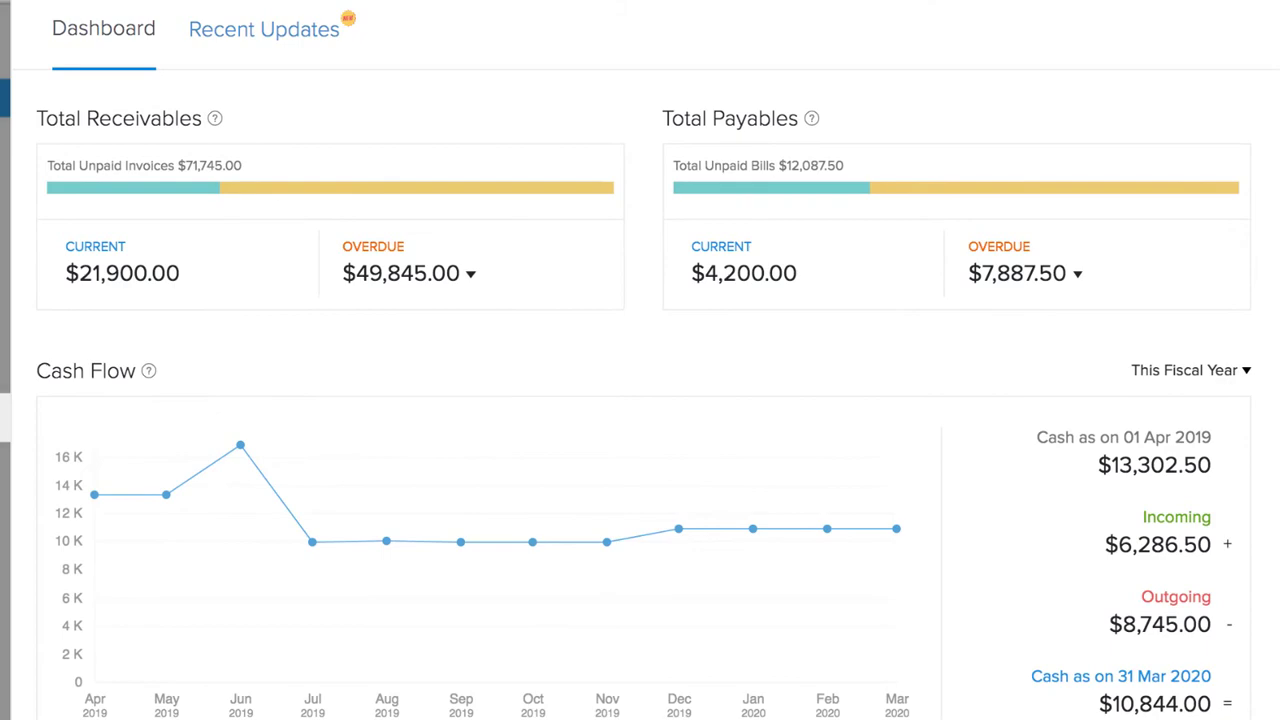
pyautogui.click(50, 330)
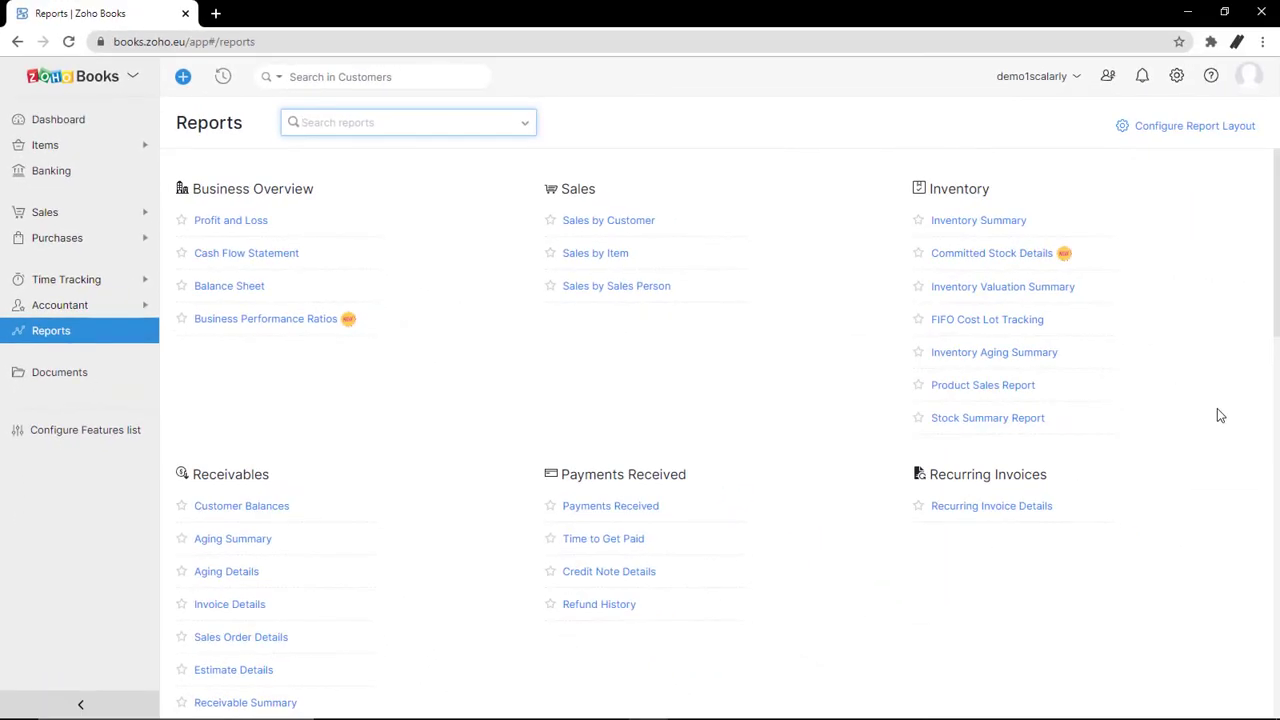
# Step: Return to the dashboard with its empty euro receivables, payables and cash flow widgets
pyautogui.click(58, 120)
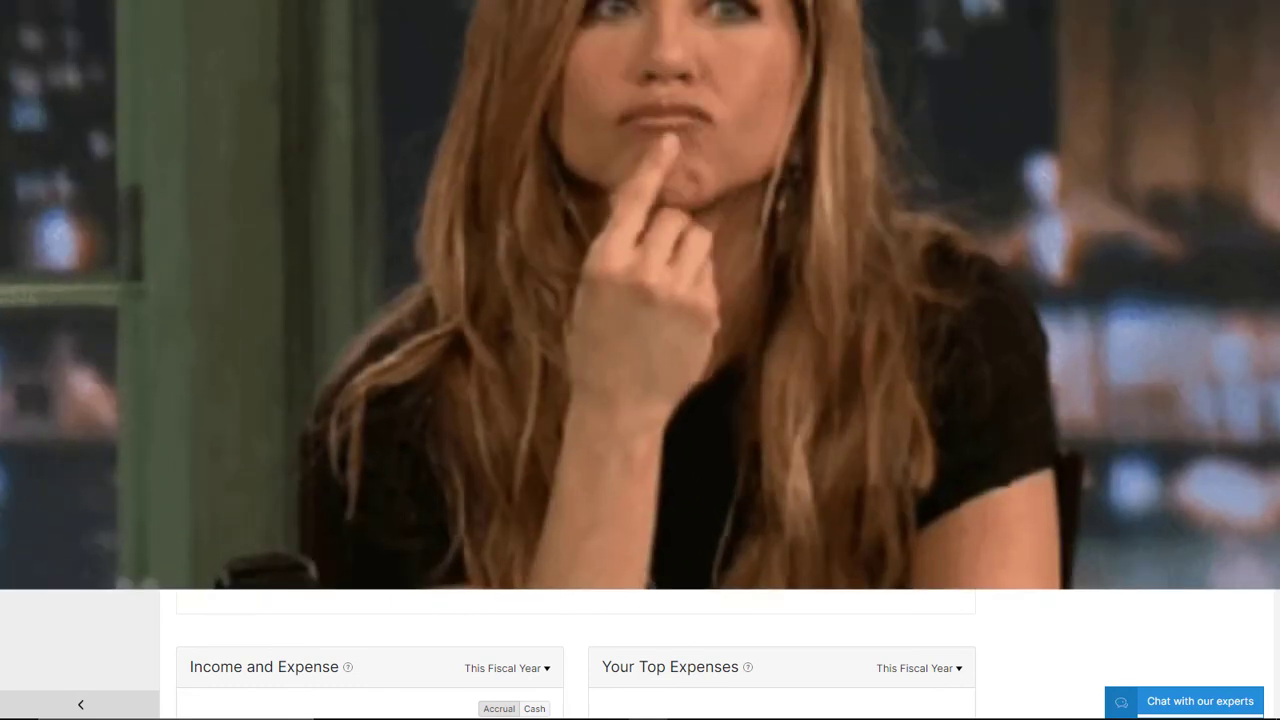
pyautogui.scroll(3)
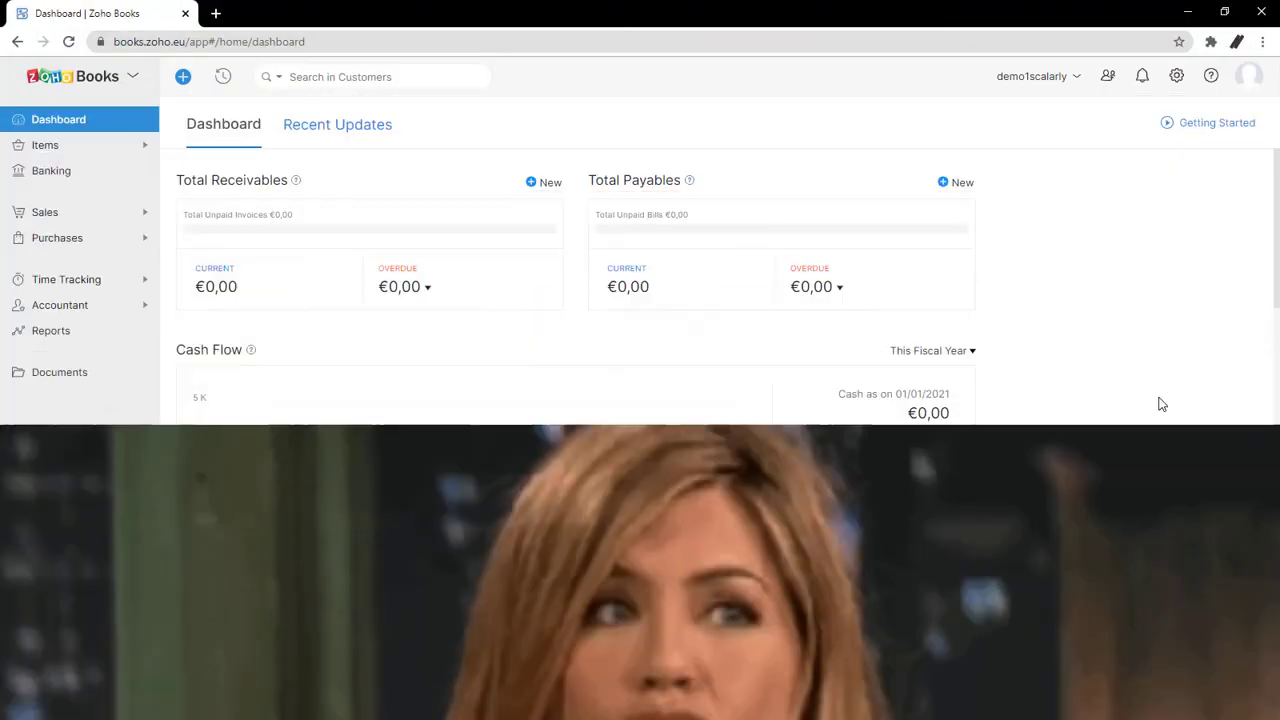